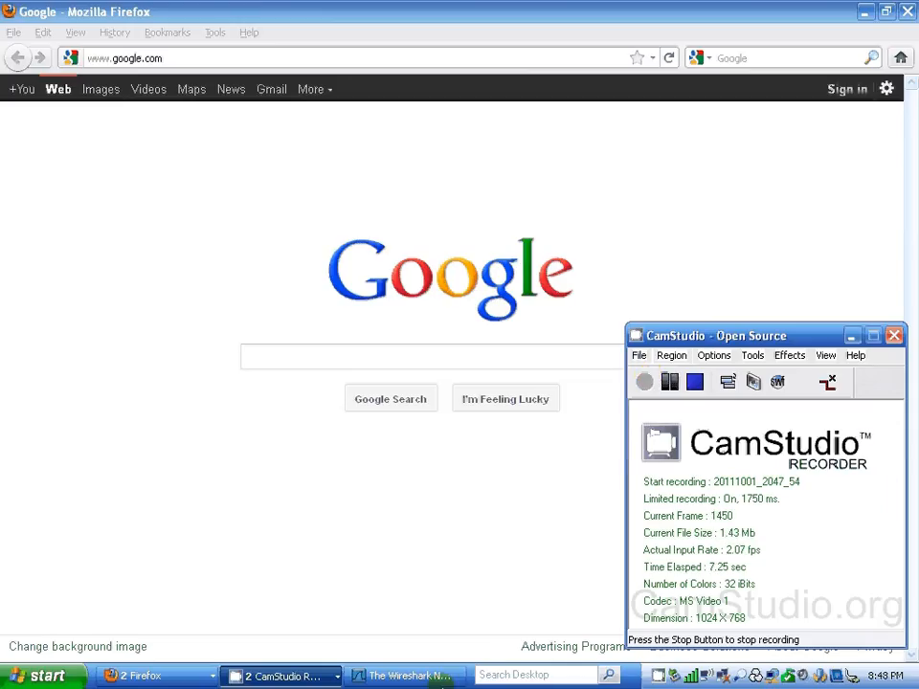
Step: Bring Wireshark to the front from the Windows taskbar, leaving Google in Firefox
click(405, 674)
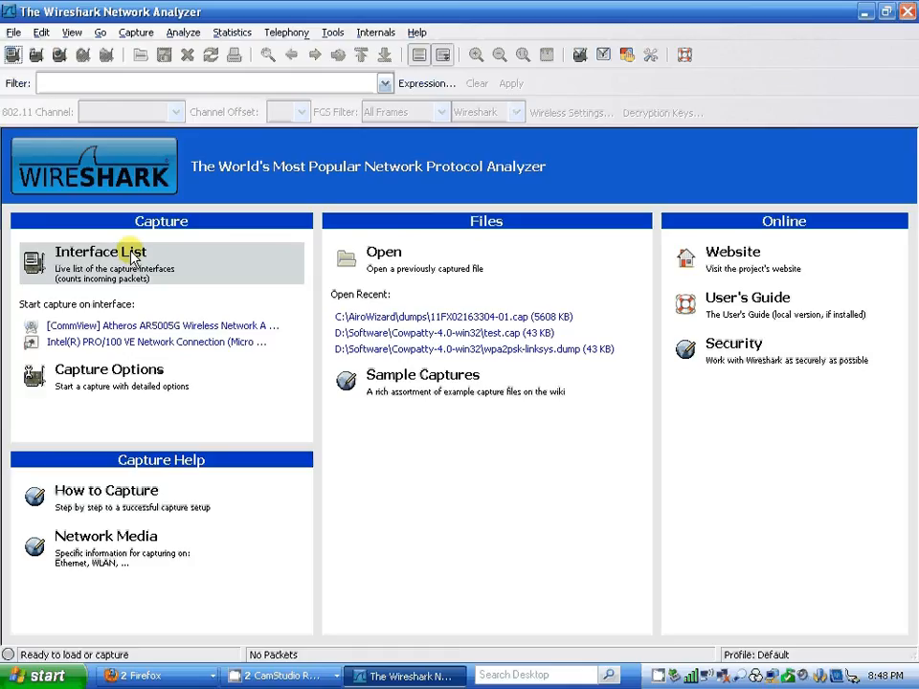
Step: Check the interface list, then start a live capture on the Atheros wireless adapter via Capture Options
click(100, 251)
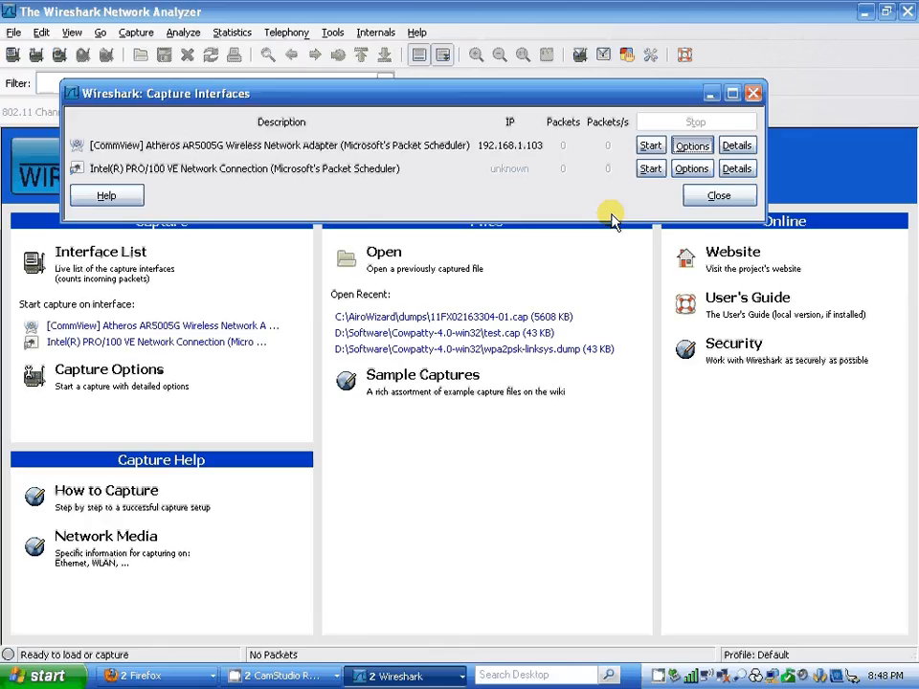
click(718, 195)
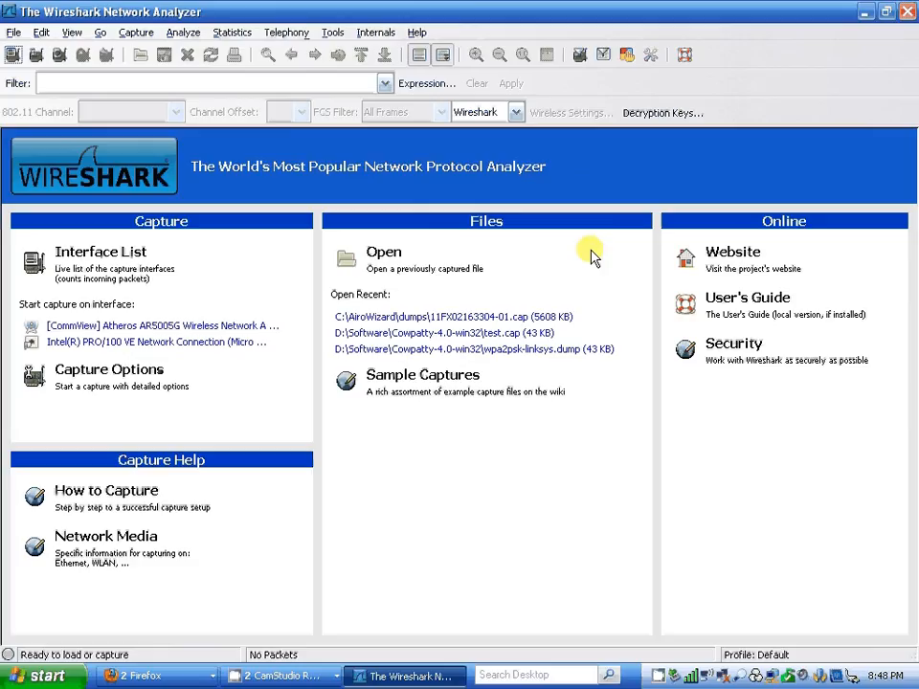
mouse_move(589, 256)
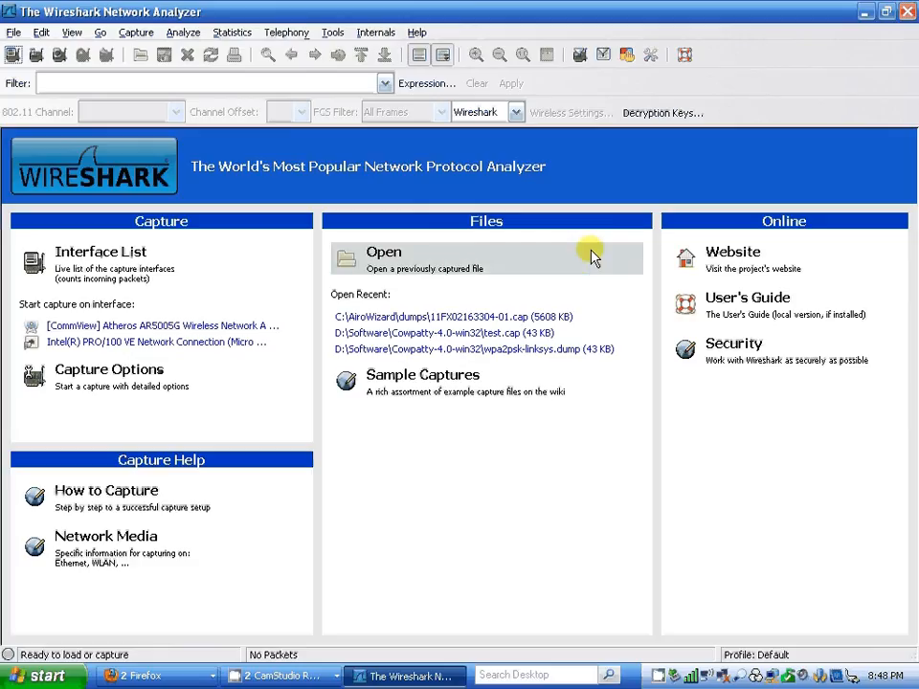
mouse_move(574, 272)
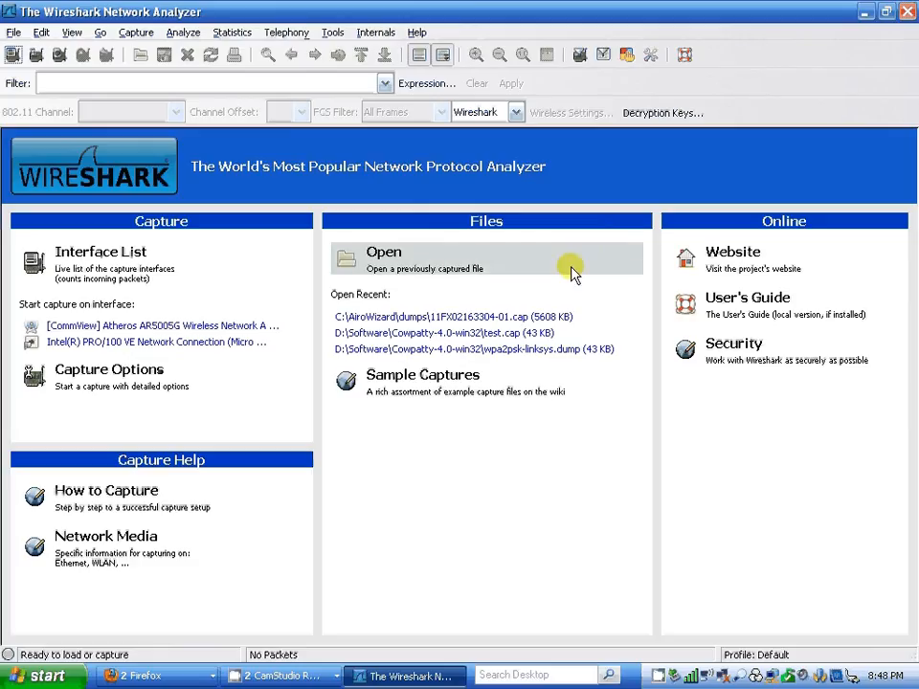
click(109, 367)
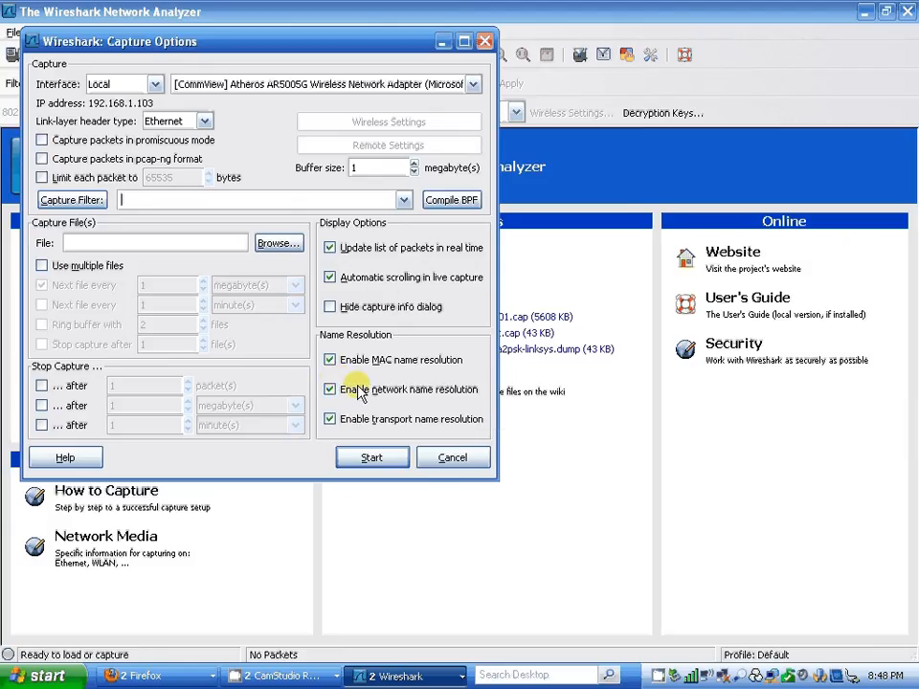
mouse_move(371, 457)
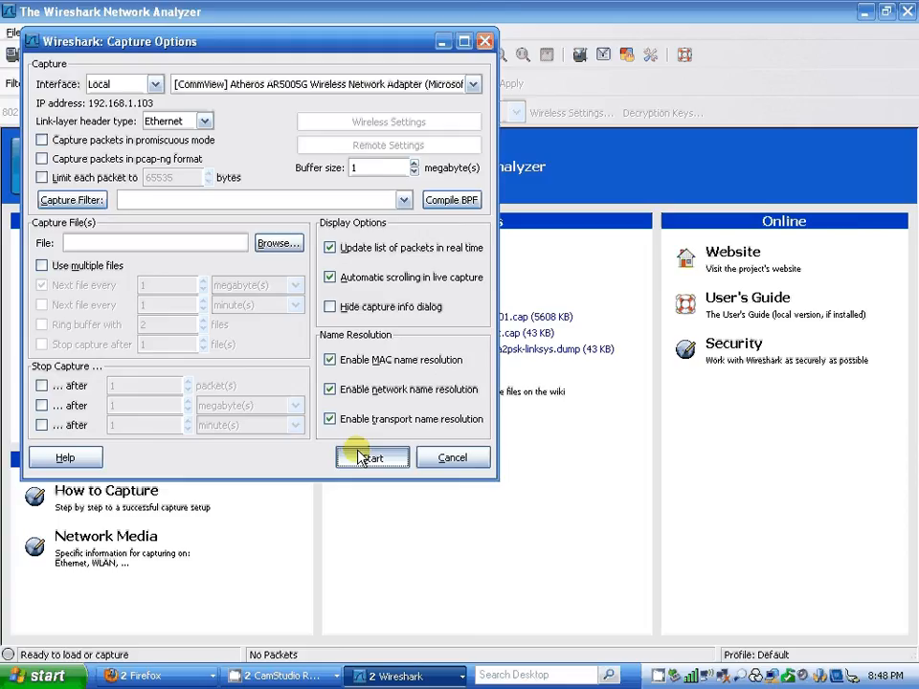
click(371, 458)
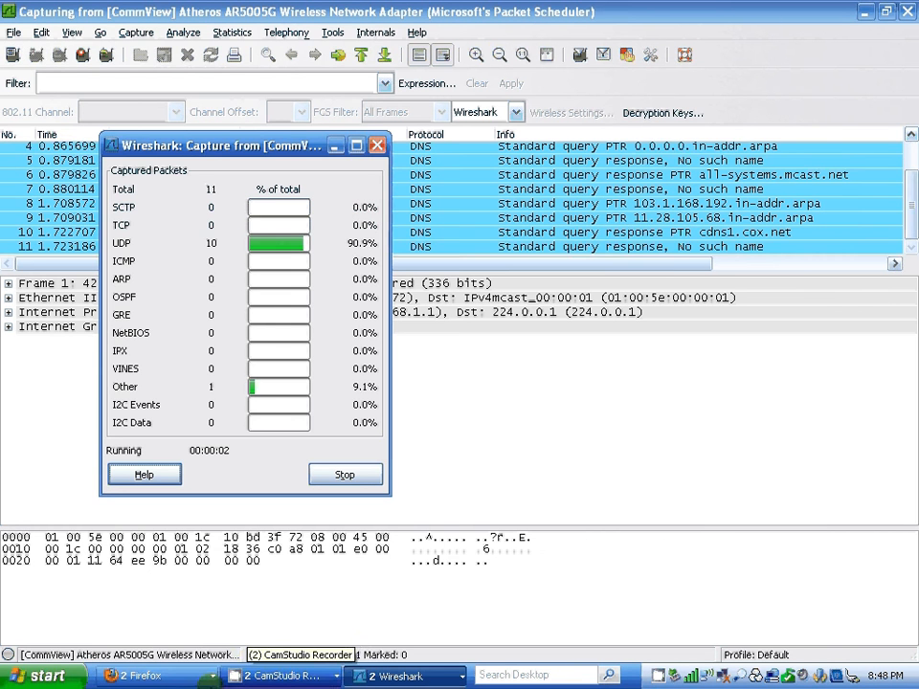
Step: Load the bookmarked HTTP-wireshark-file1.html page in Firefox and return to the running capture
click(144, 676)
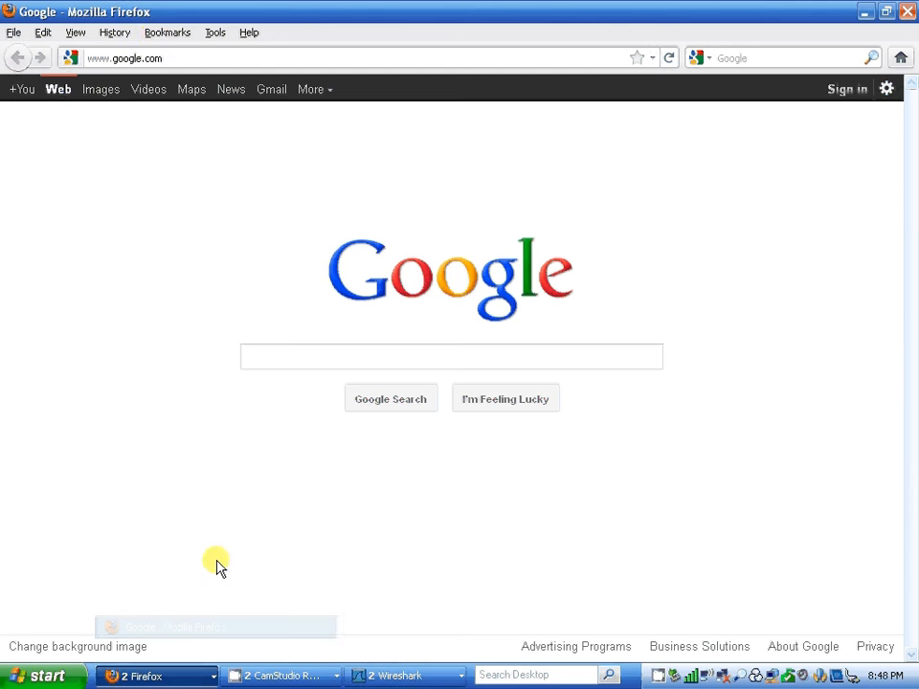
click(169, 31)
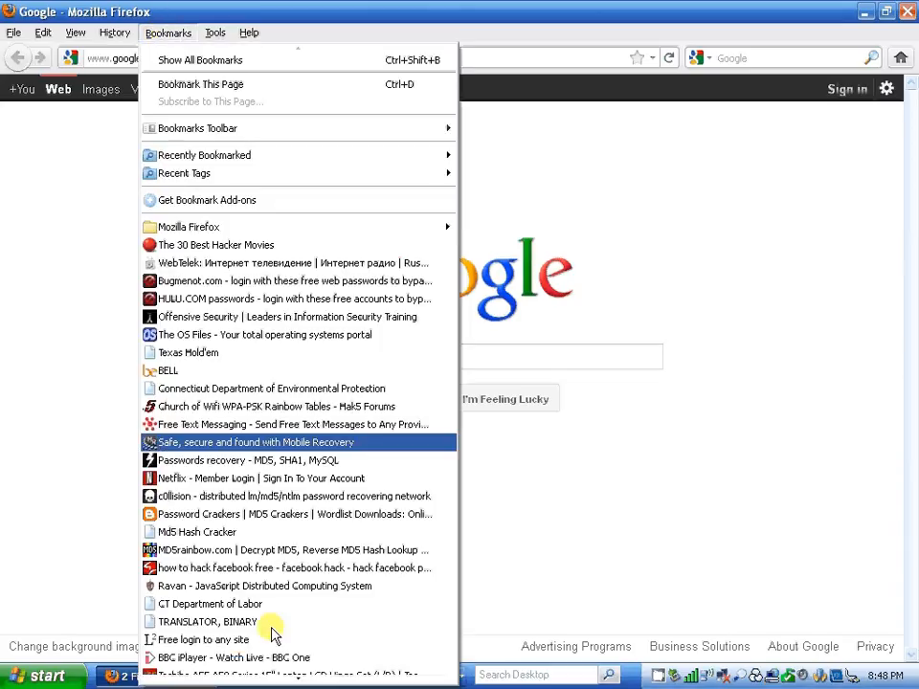
scroll(down, 3)
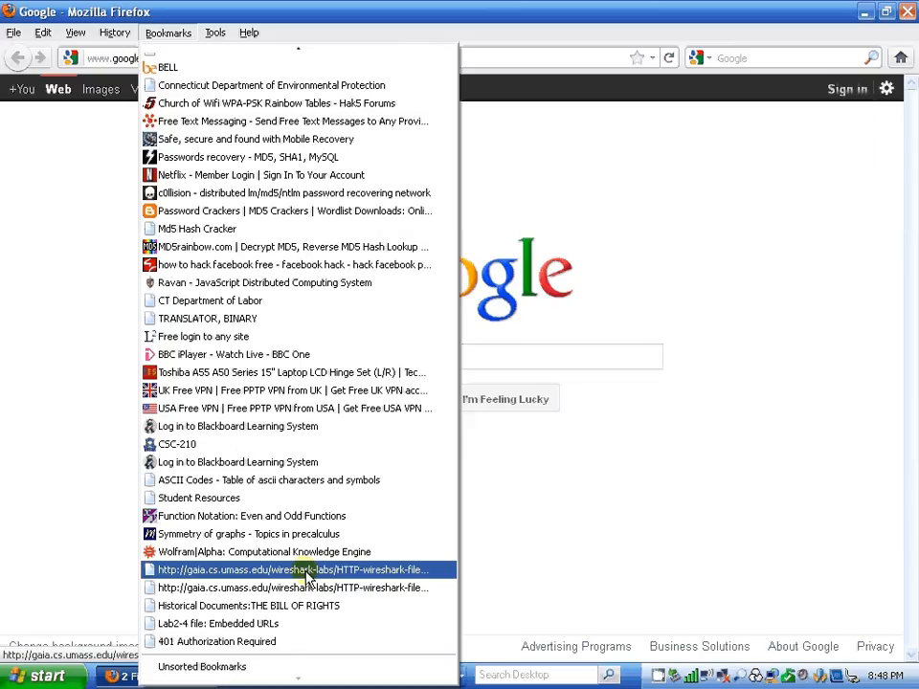
click(287, 570)
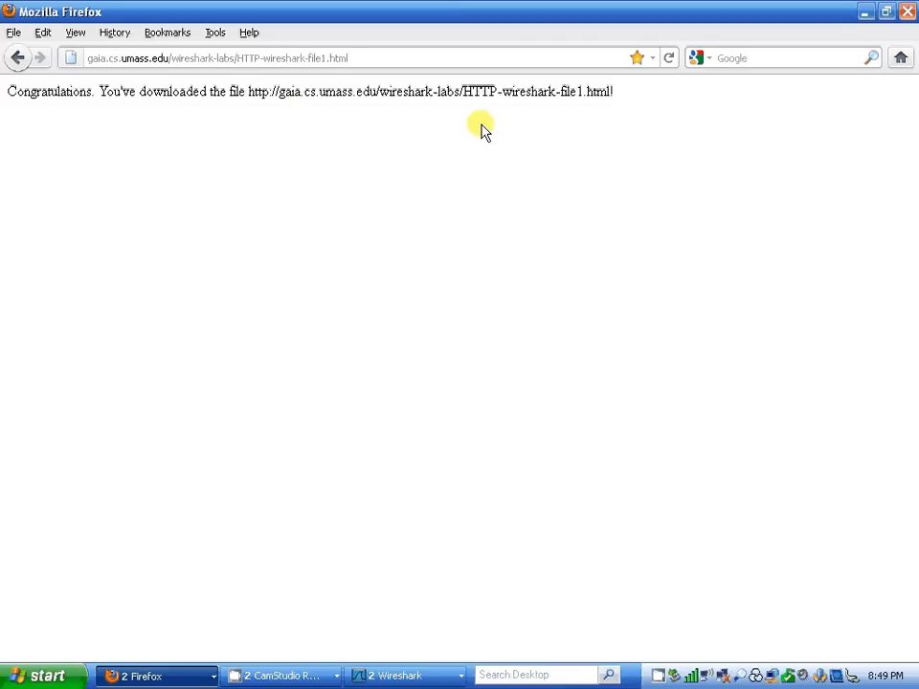
mouse_move(479, 576)
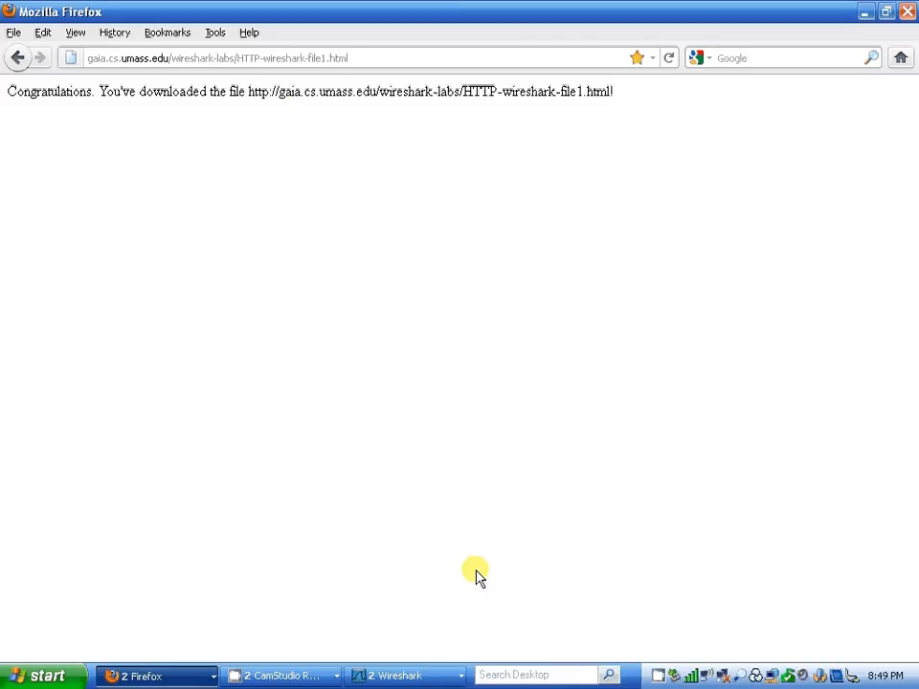
click(398, 675)
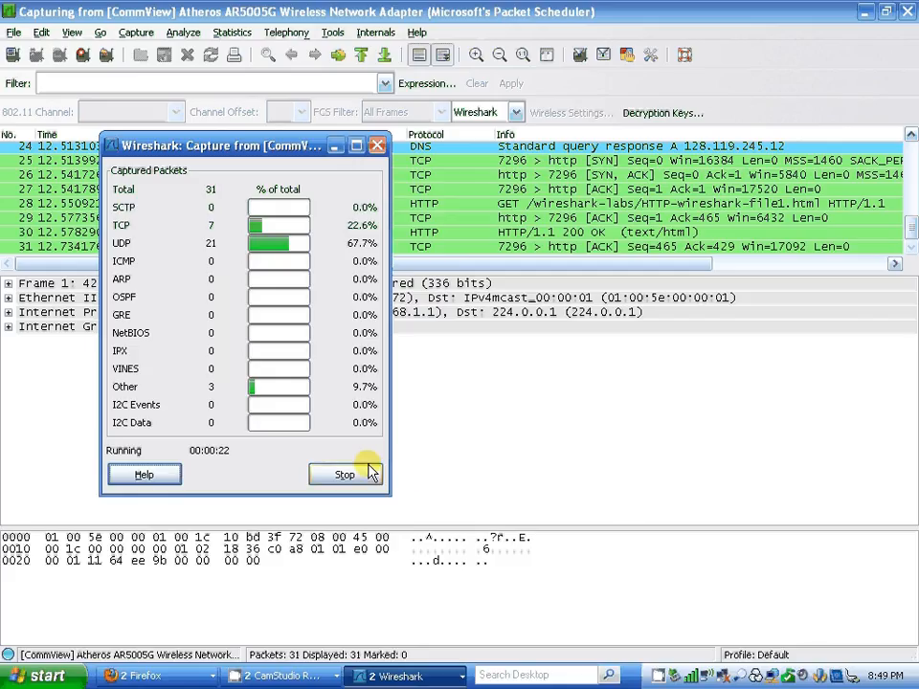
Step: Stop the capture and apply an http display filter, leaving the GET and 200 OK packets
click(345, 475)
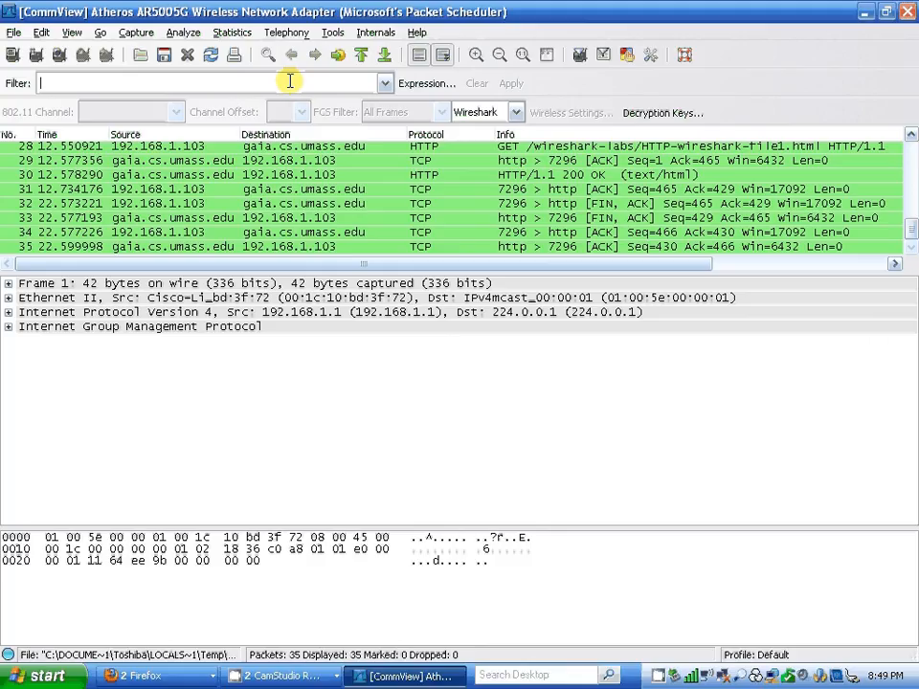
text(http)
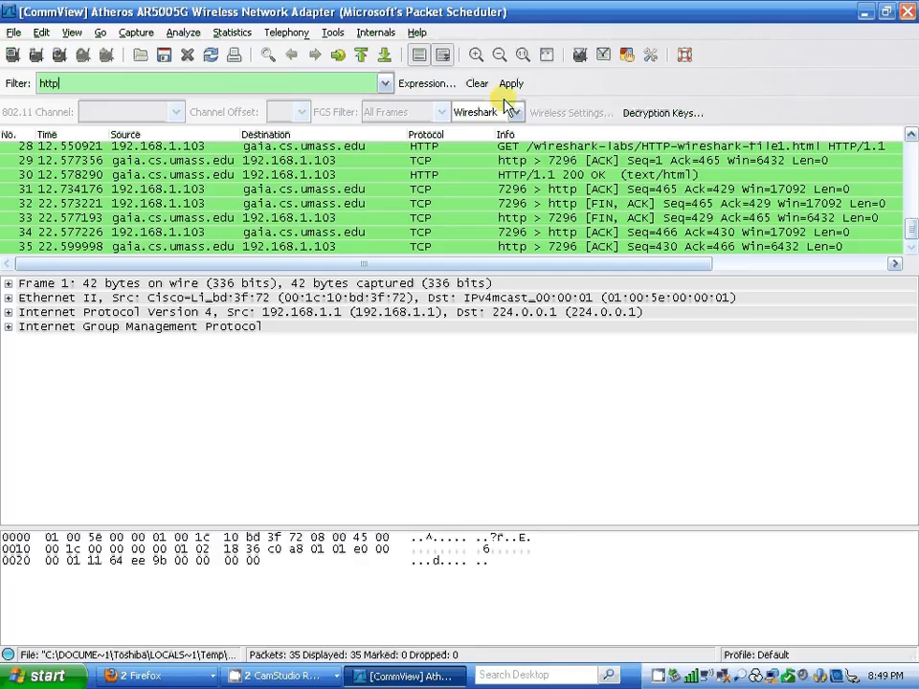
click(511, 85)
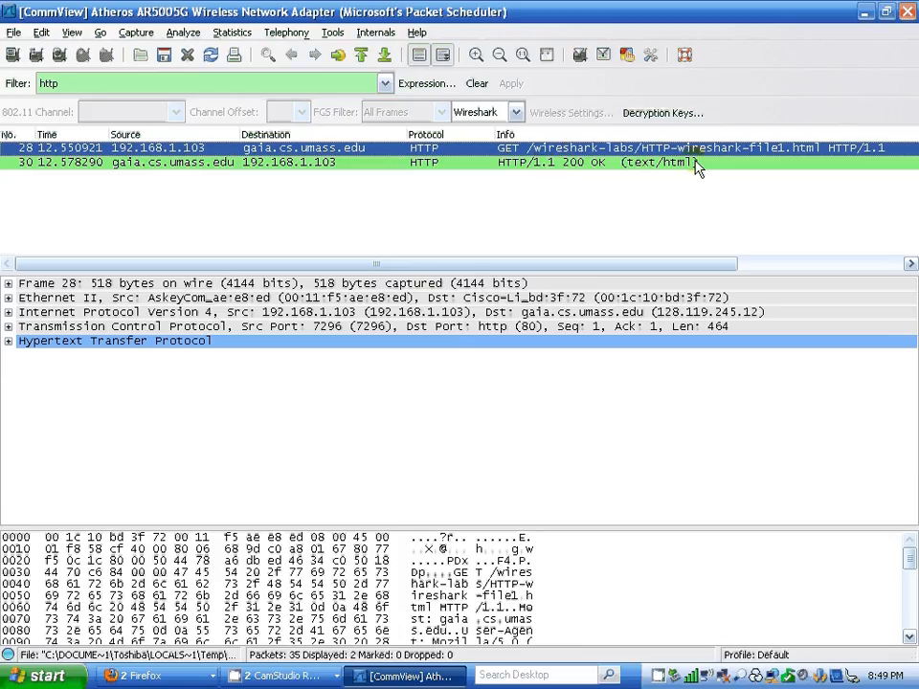
mouse_move(539, 180)
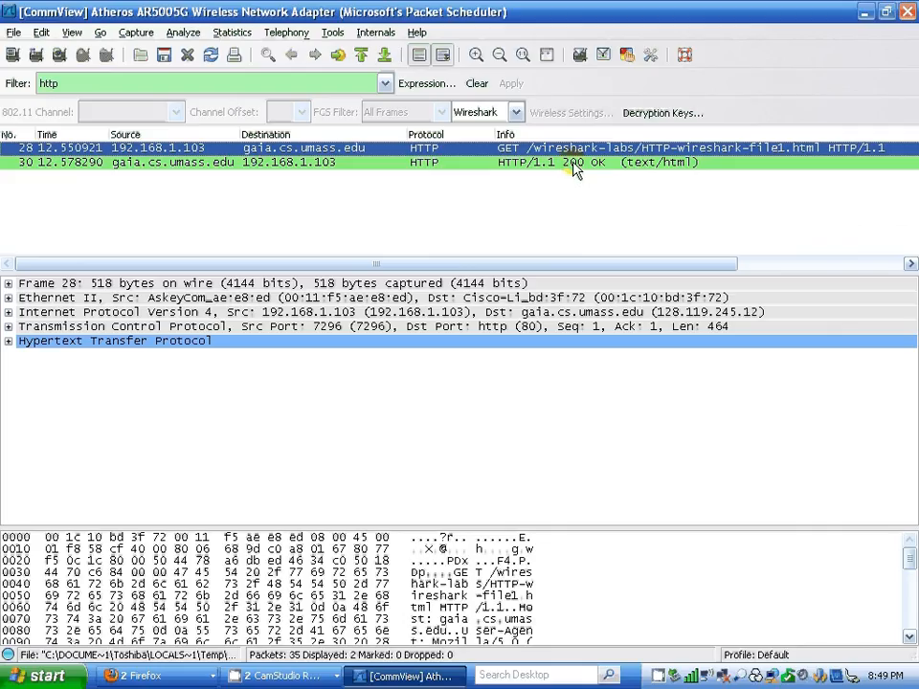
mouse_move(658, 176)
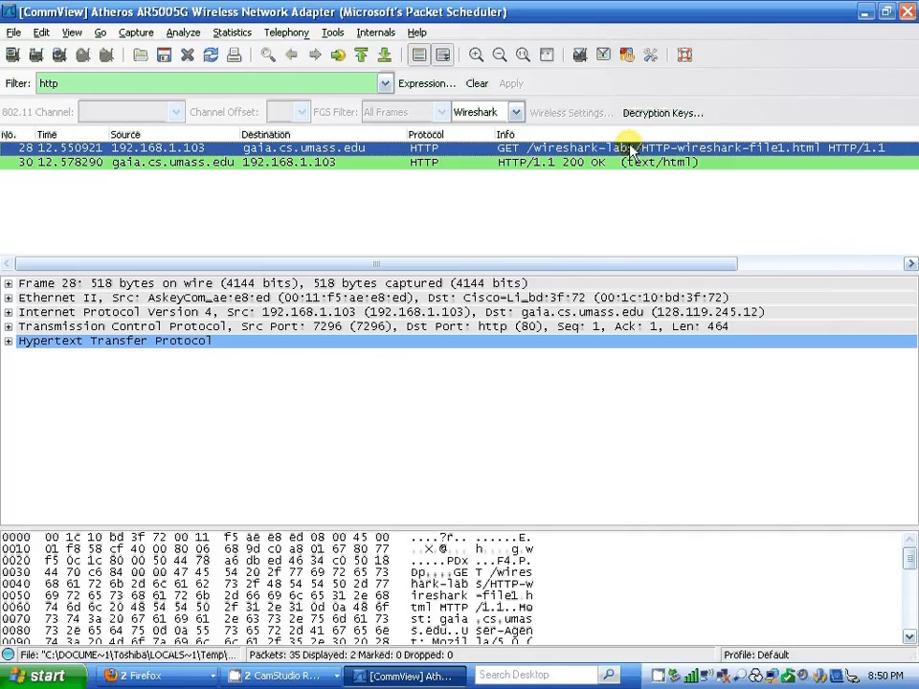
mouse_move(681, 165)
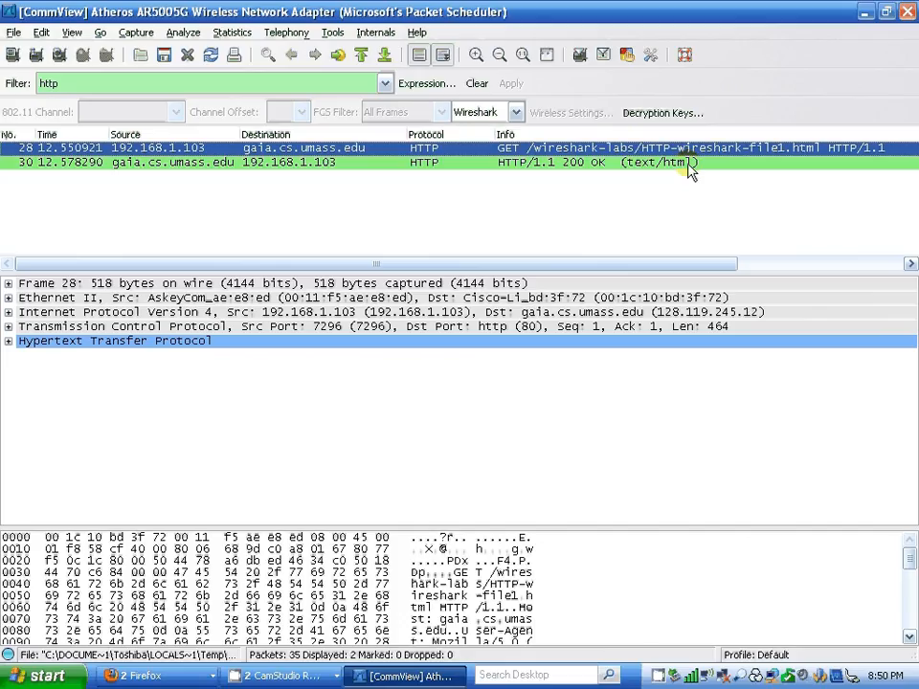
mouse_move(687, 169)
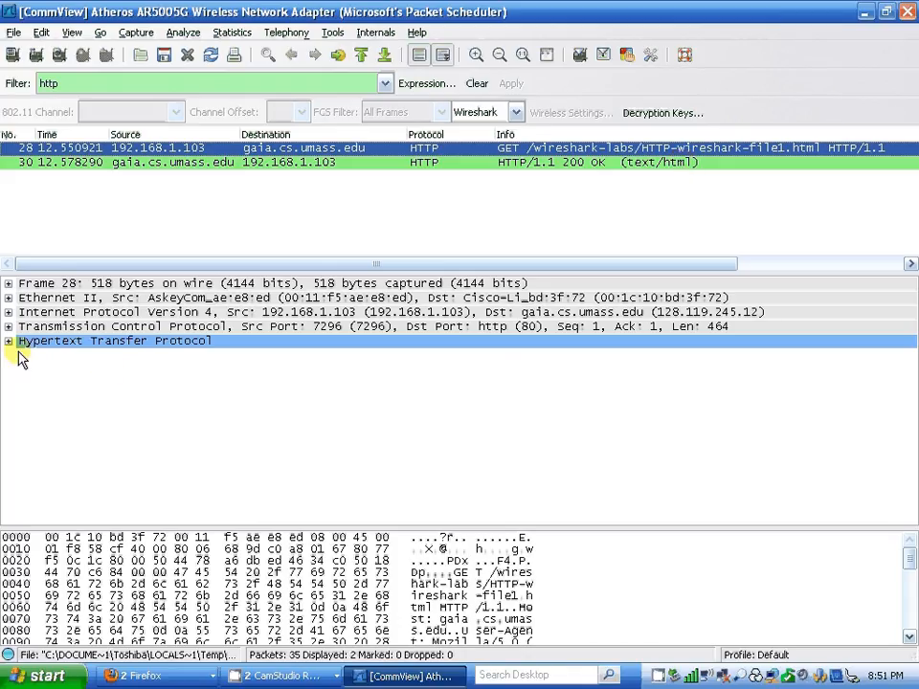
mouse_move(134, 295)
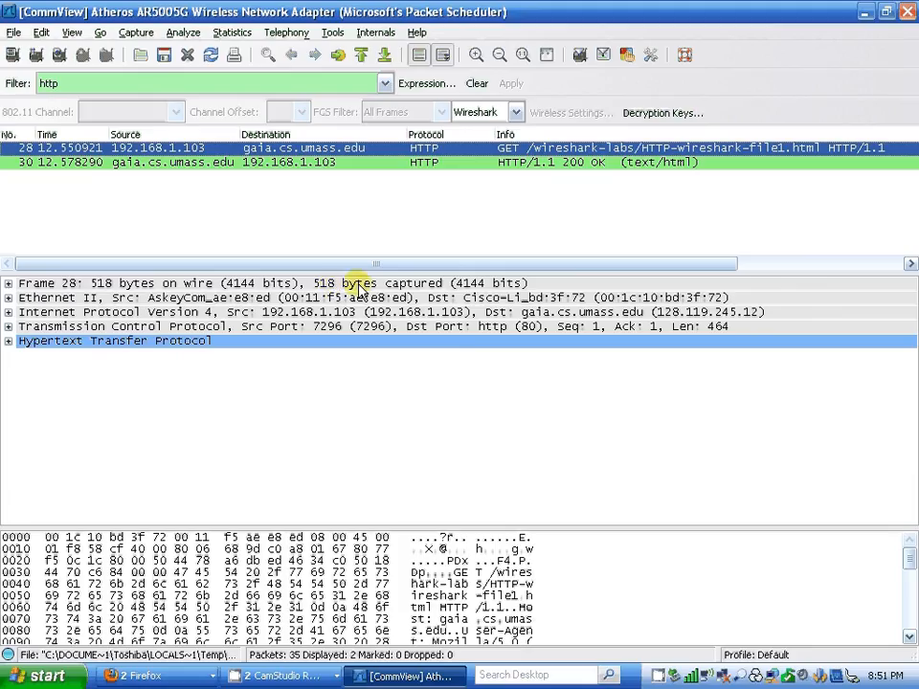
mouse_move(340, 296)
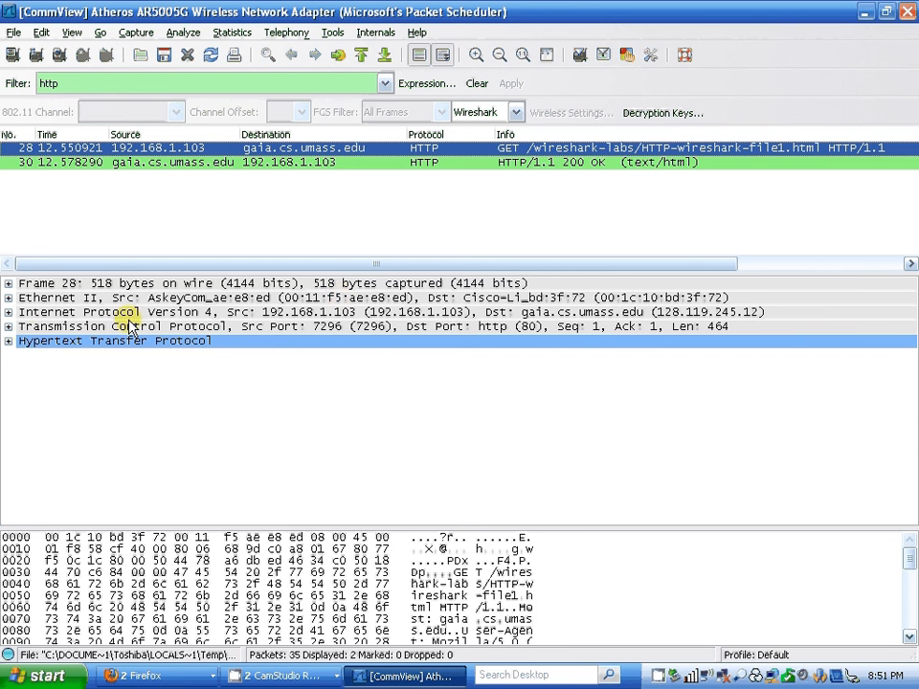
Step: Expand Hypertext Transfer Protocol and the GET line to show method GET, Request URI and HTTP/1.1
click(9, 340)
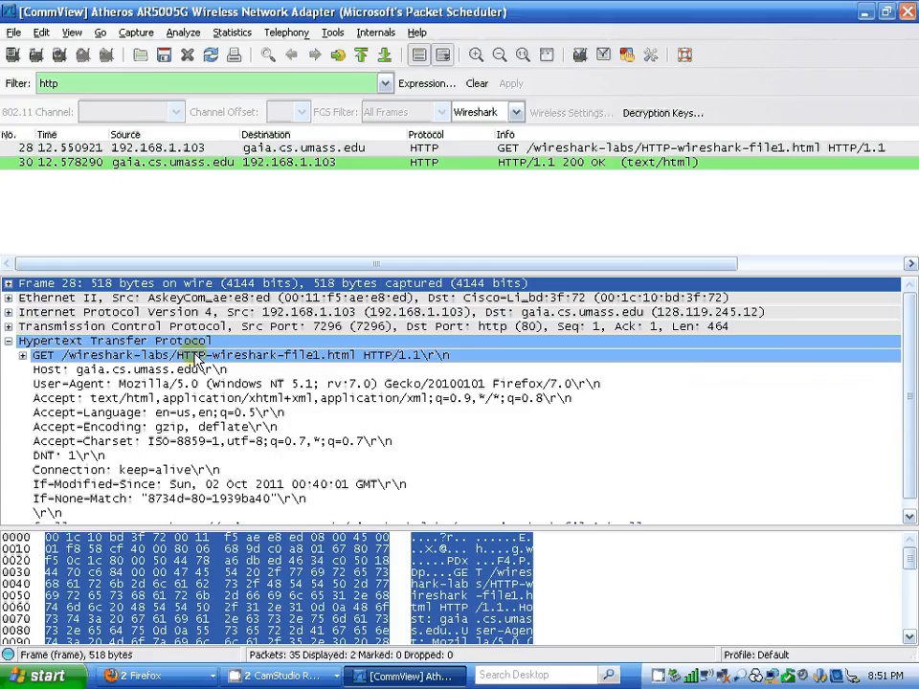
click(23, 355)
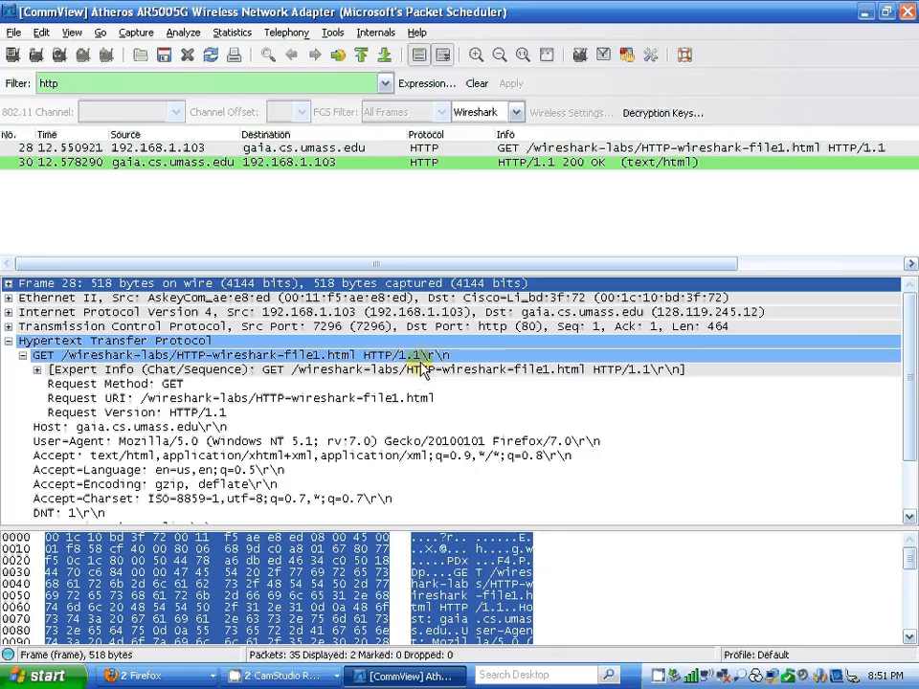
mouse_move(245, 418)
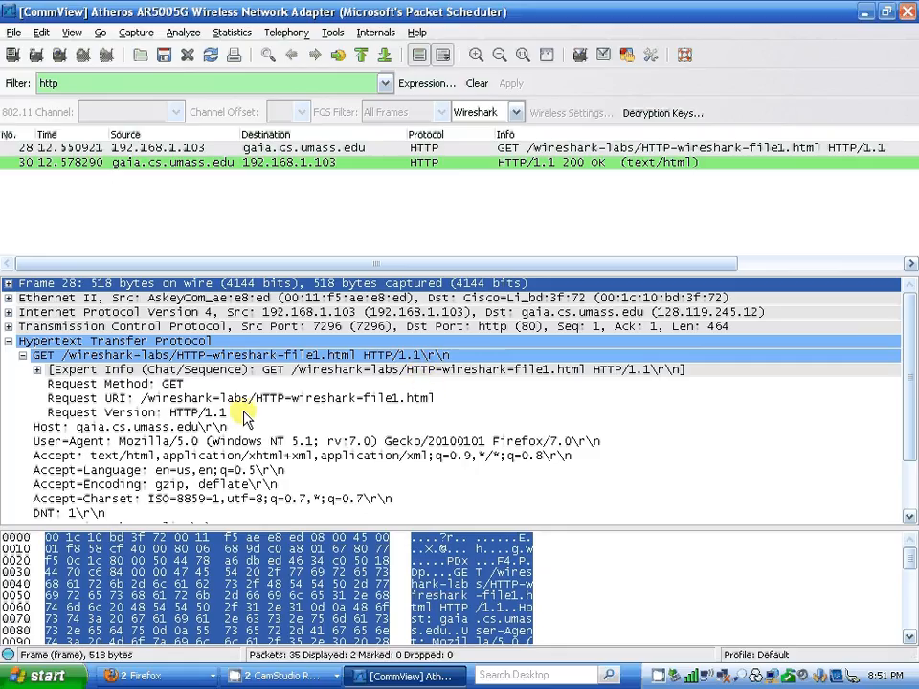
mouse_move(199, 444)
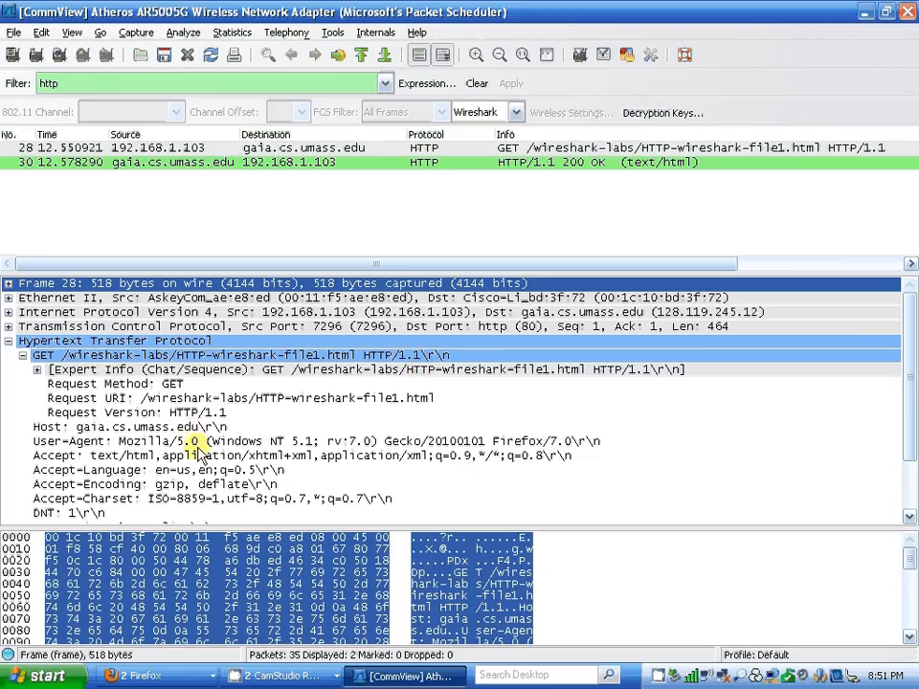
mouse_move(277, 448)
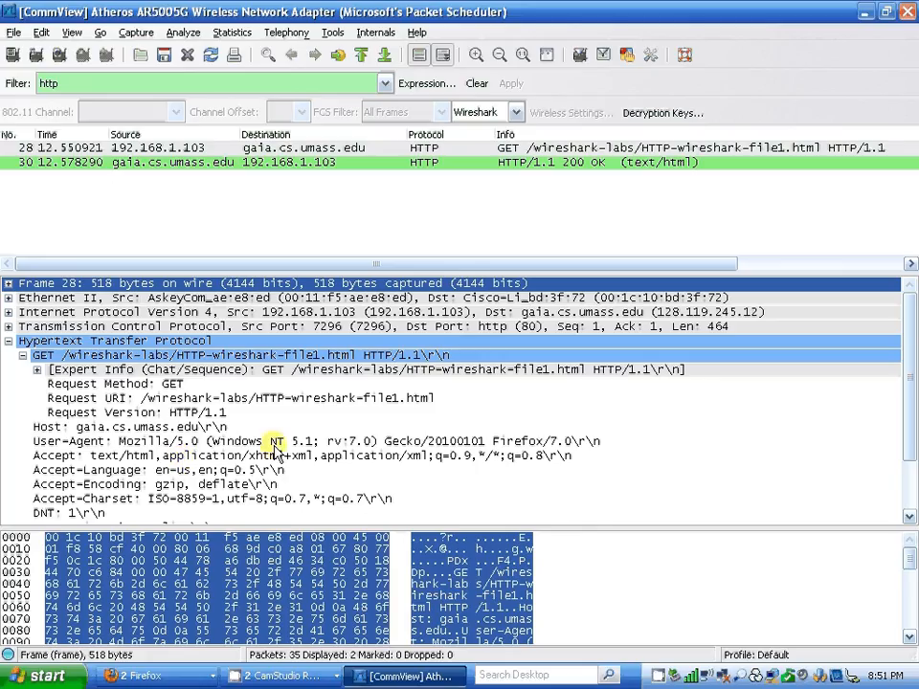
mouse_move(178, 513)
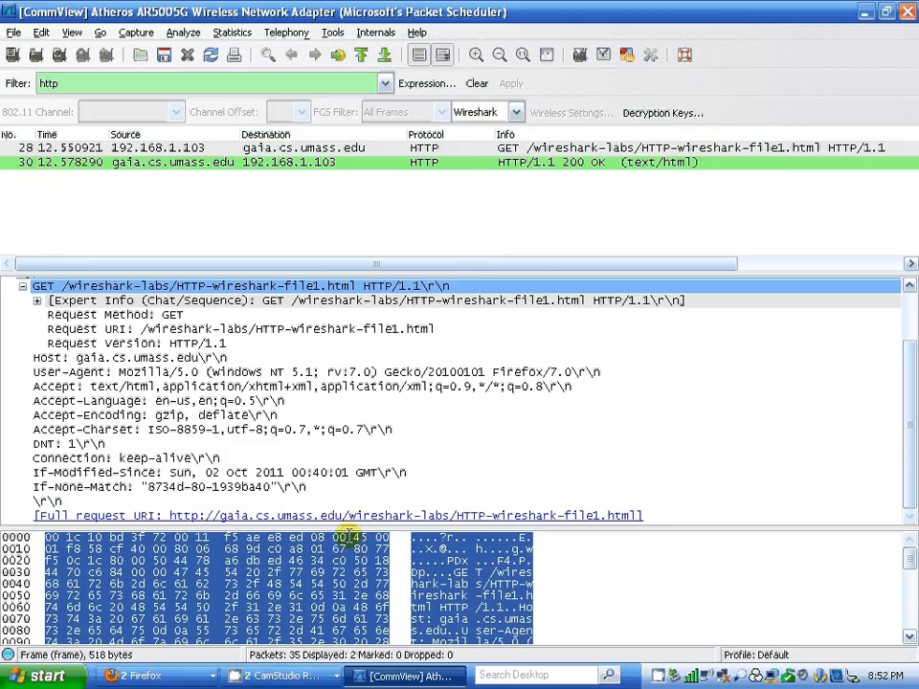
mouse_move(230, 184)
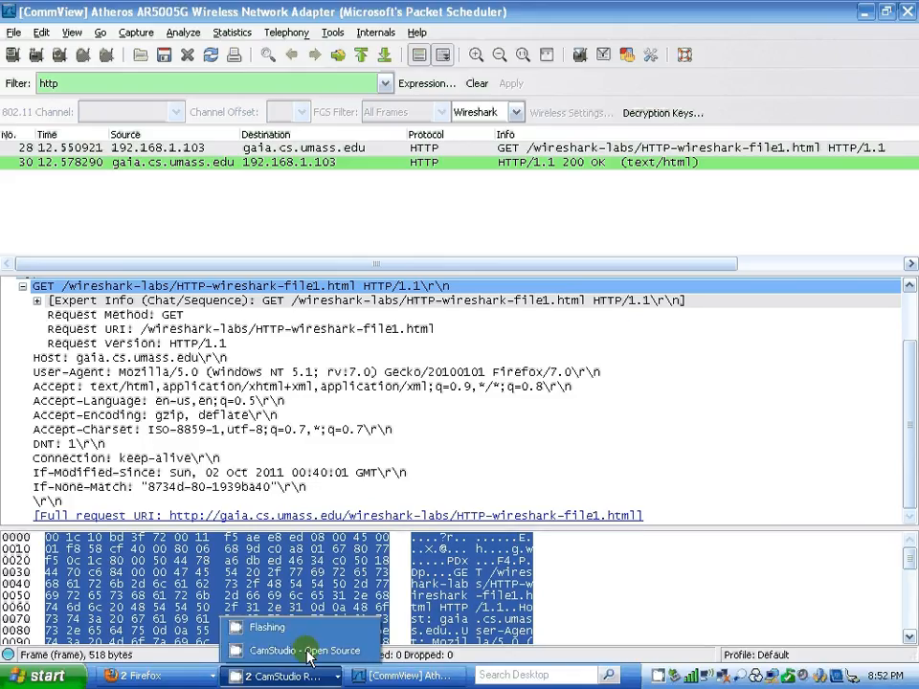
Step: Restore the CamStudio recorder window and stop the screen recording
click(304, 651)
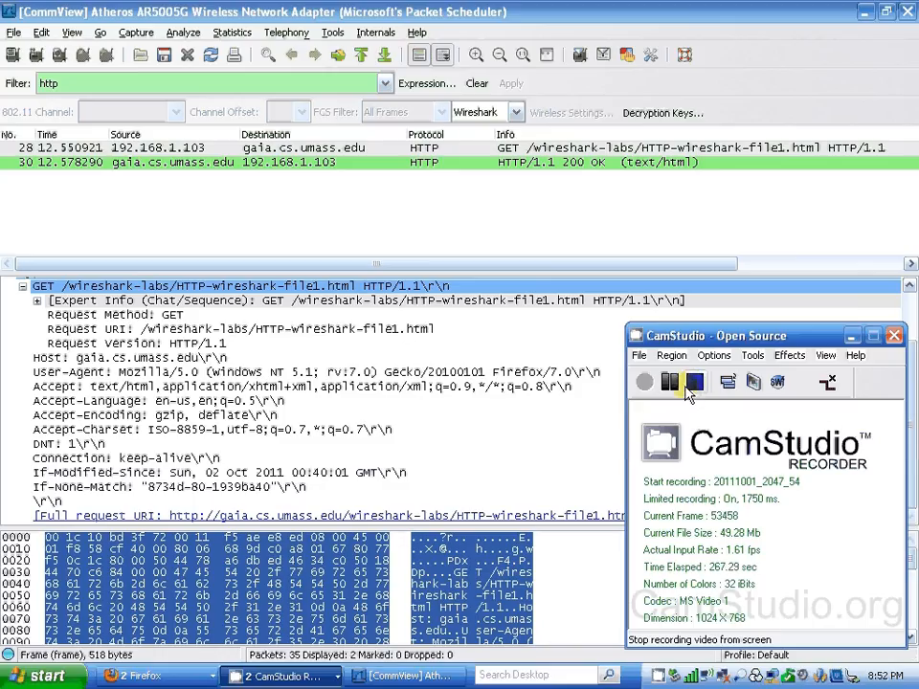
click(670, 383)
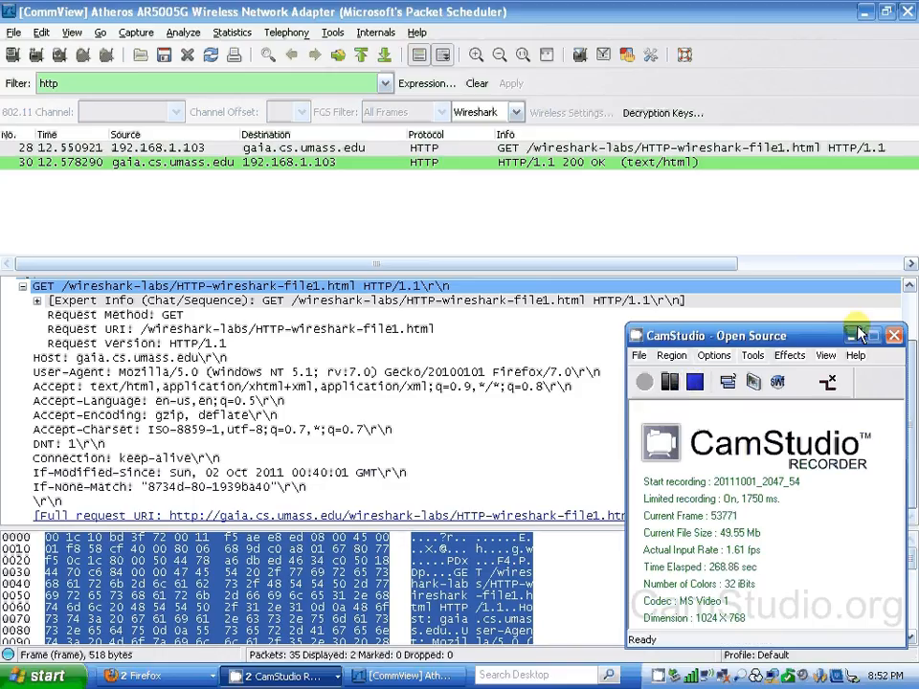
mouse_move(854, 335)
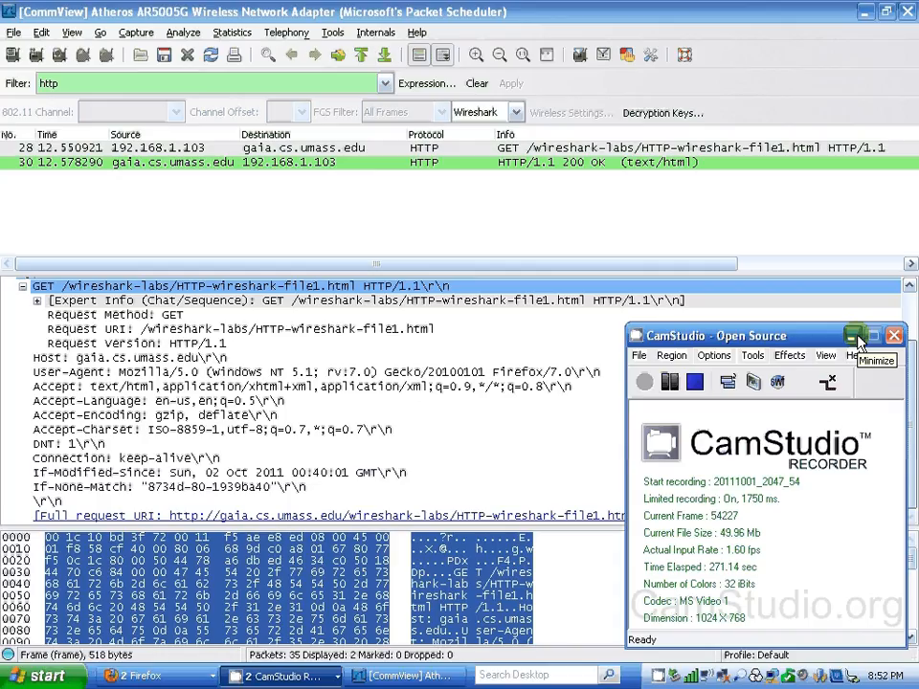
mouse_move(727, 417)
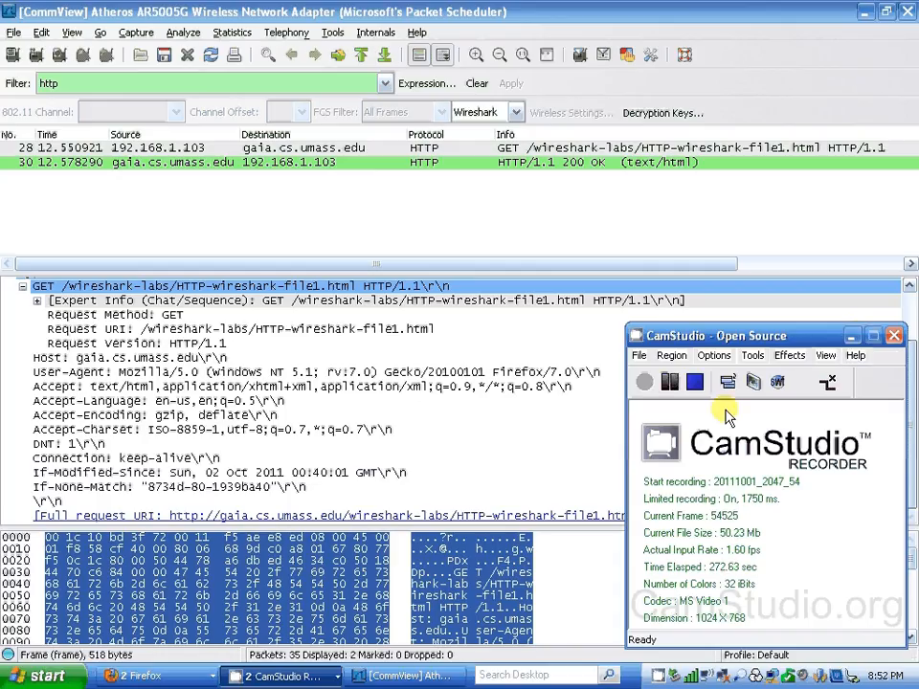
click(697, 383)
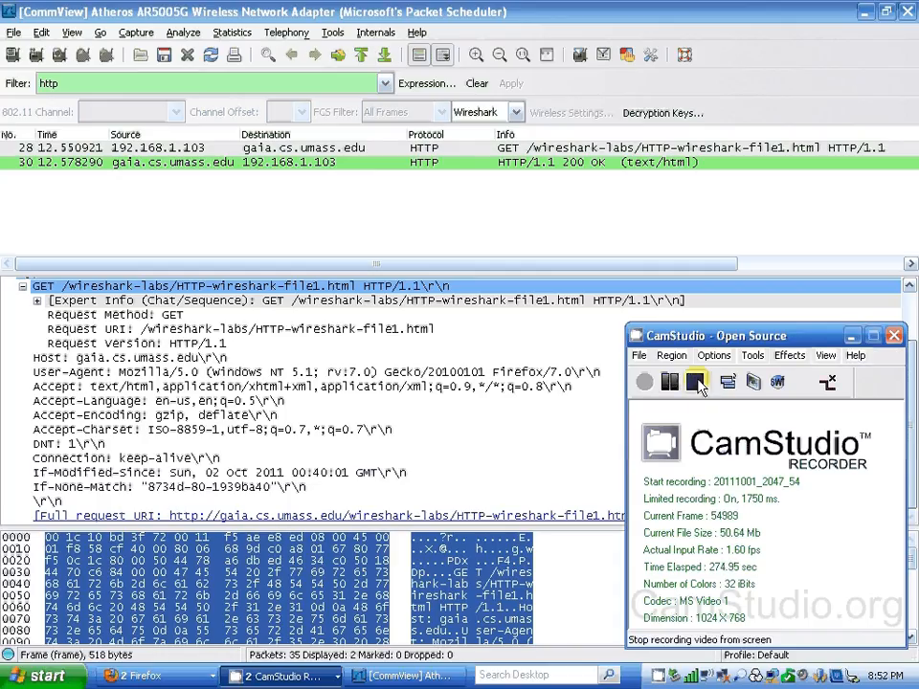
click(696, 381)
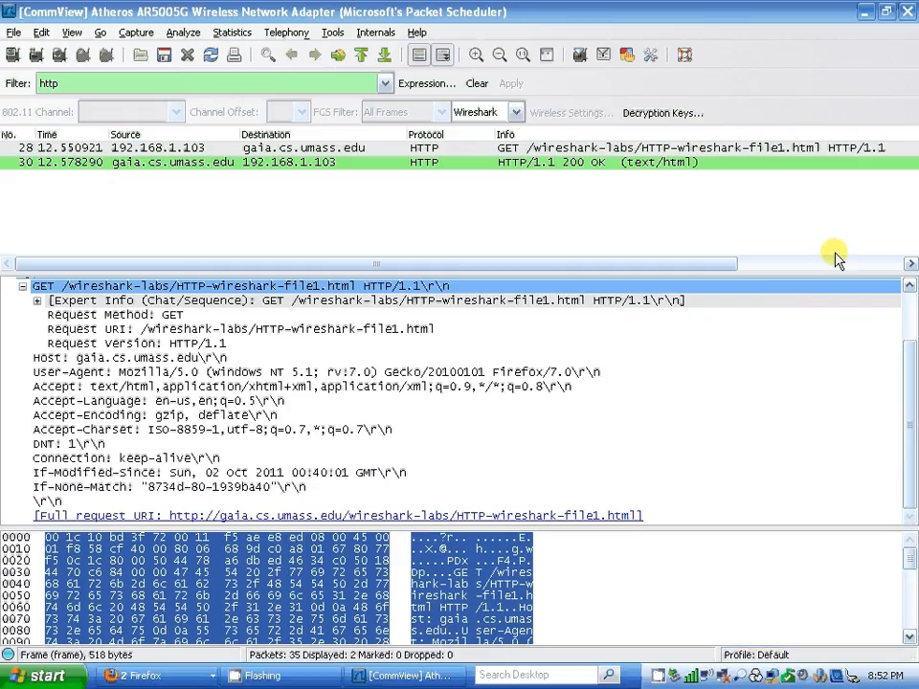
mouse_move(802, 238)
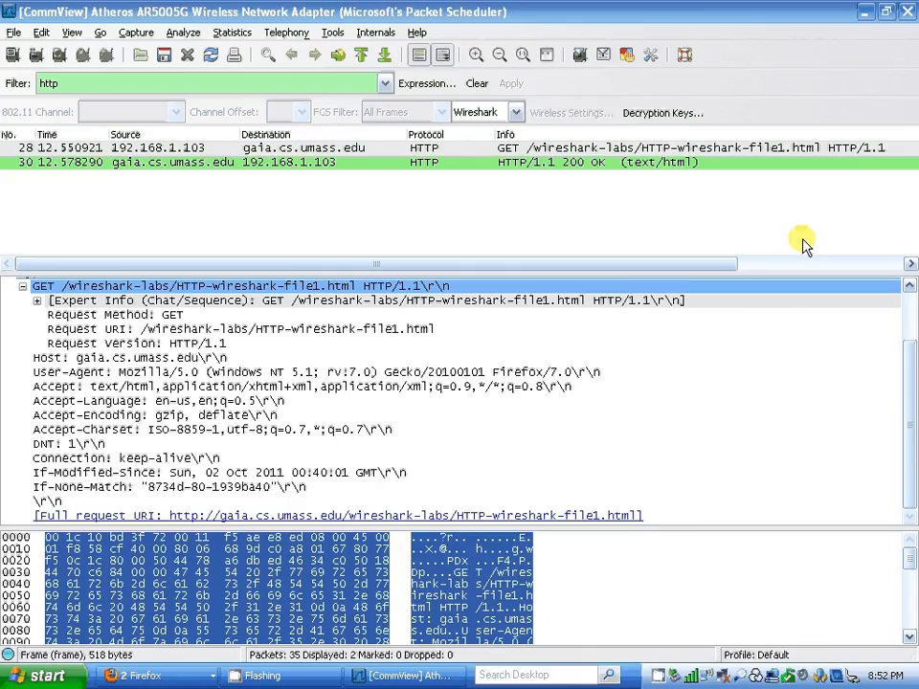